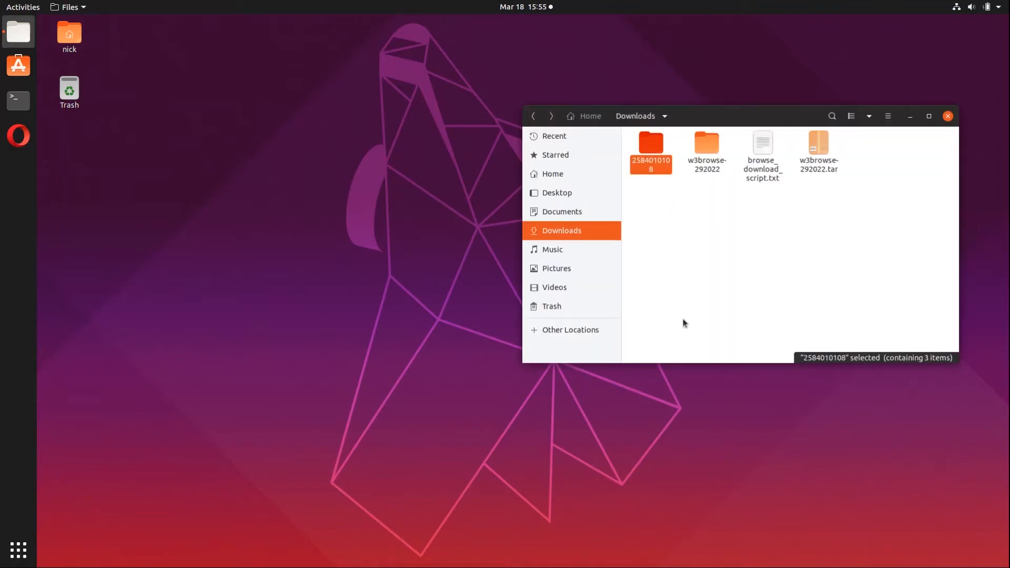
mouse_move(677, 308)
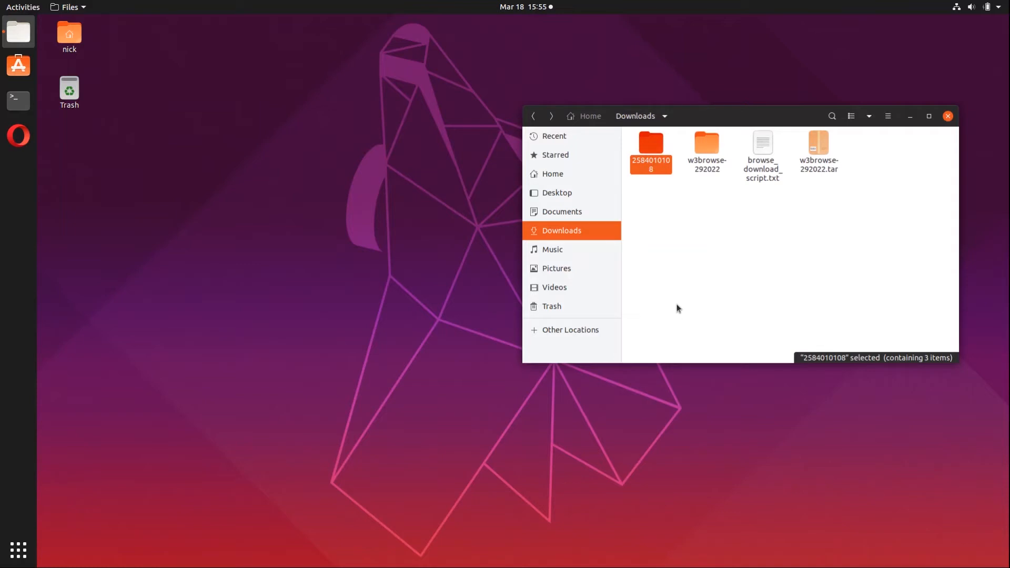
mouse_move(717, 302)
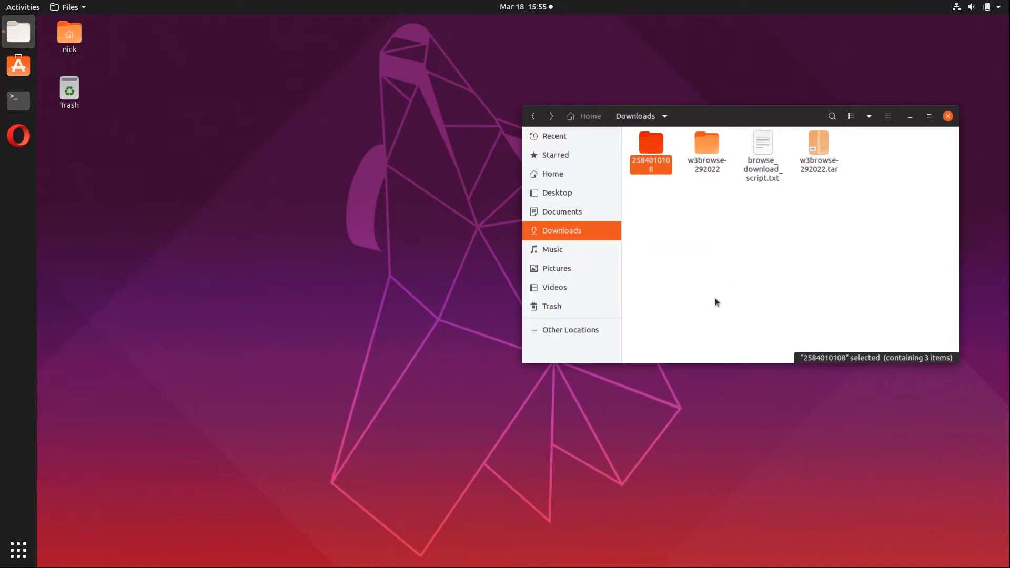
mouse_move(657, 183)
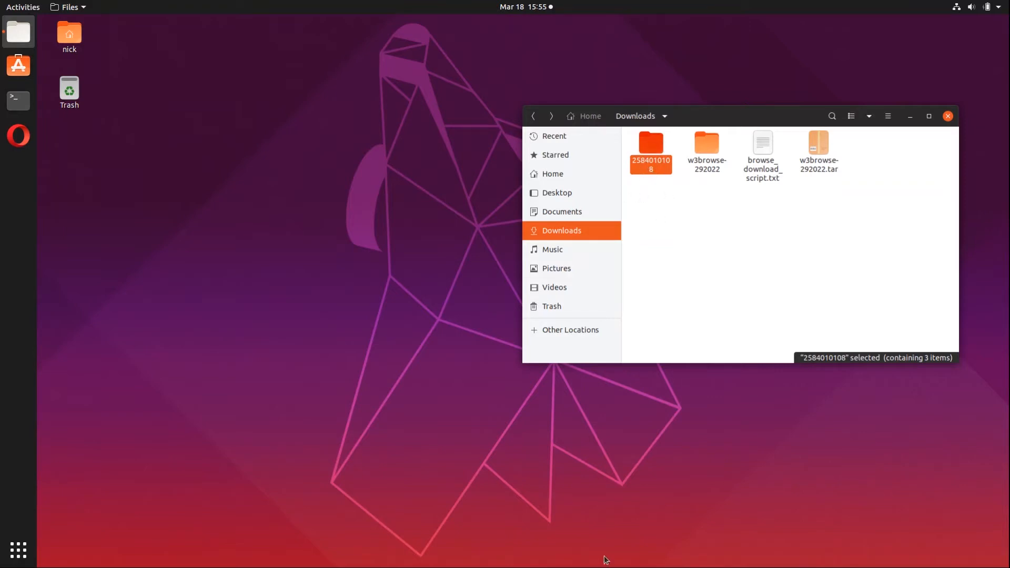
mouse_move(654, 145)
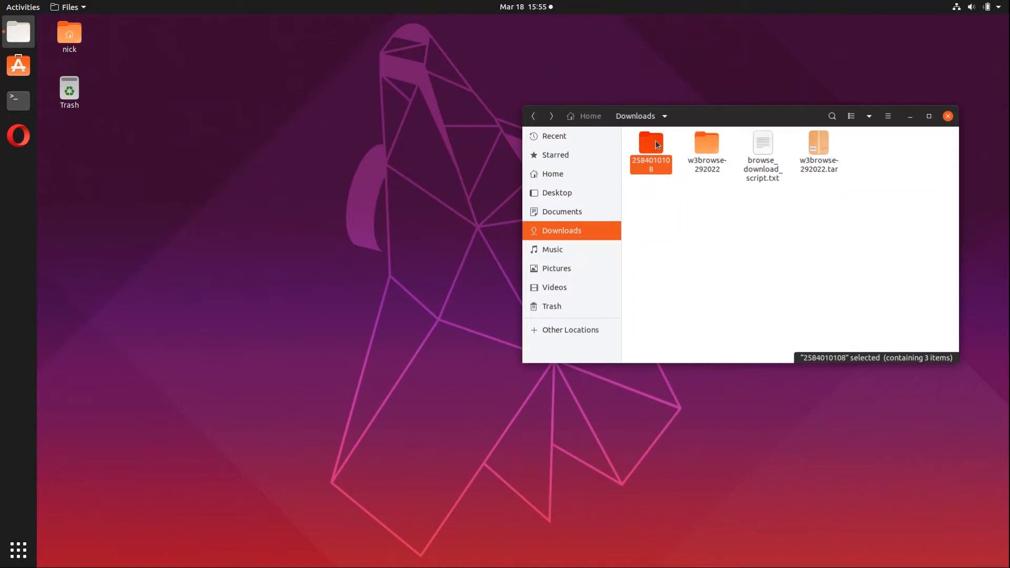
double_click(651, 143)
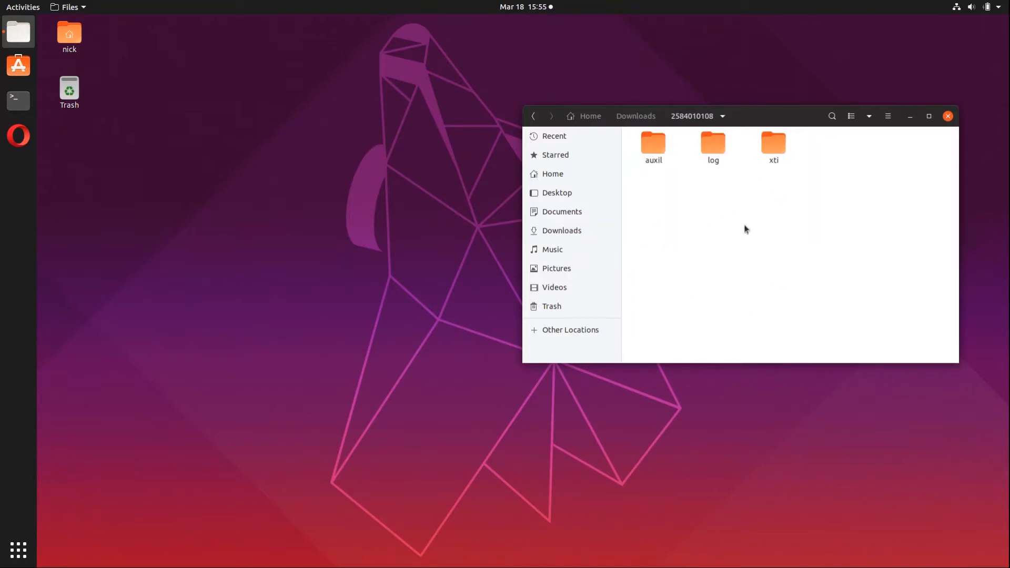
mouse_move(786, 255)
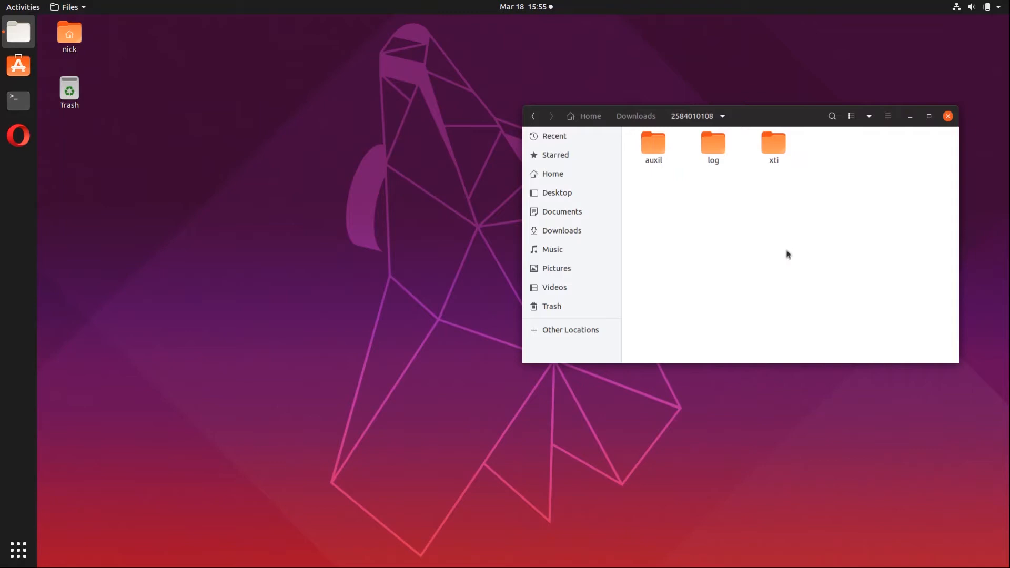
mouse_move(782, 163)
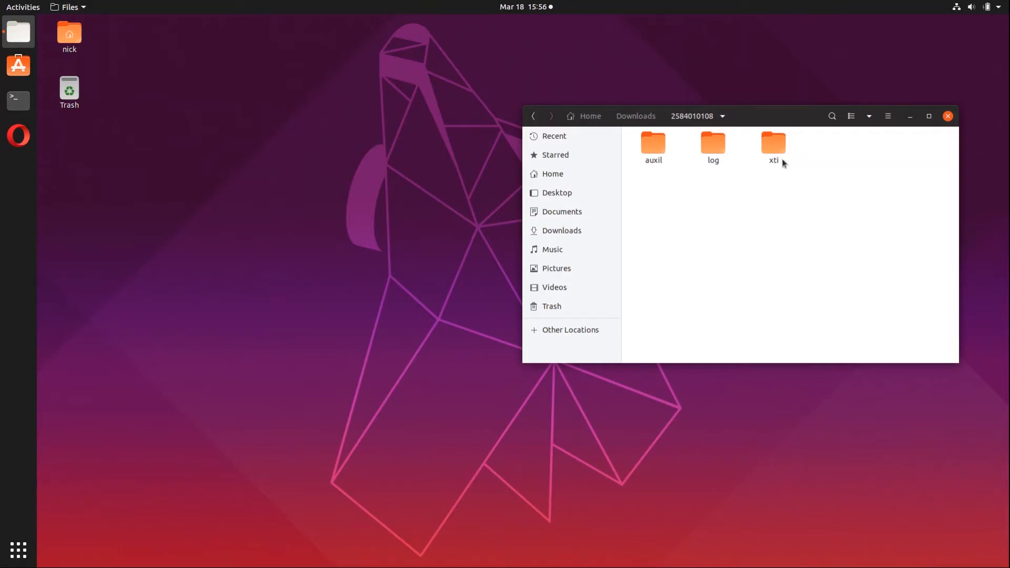
mouse_move(760, 172)
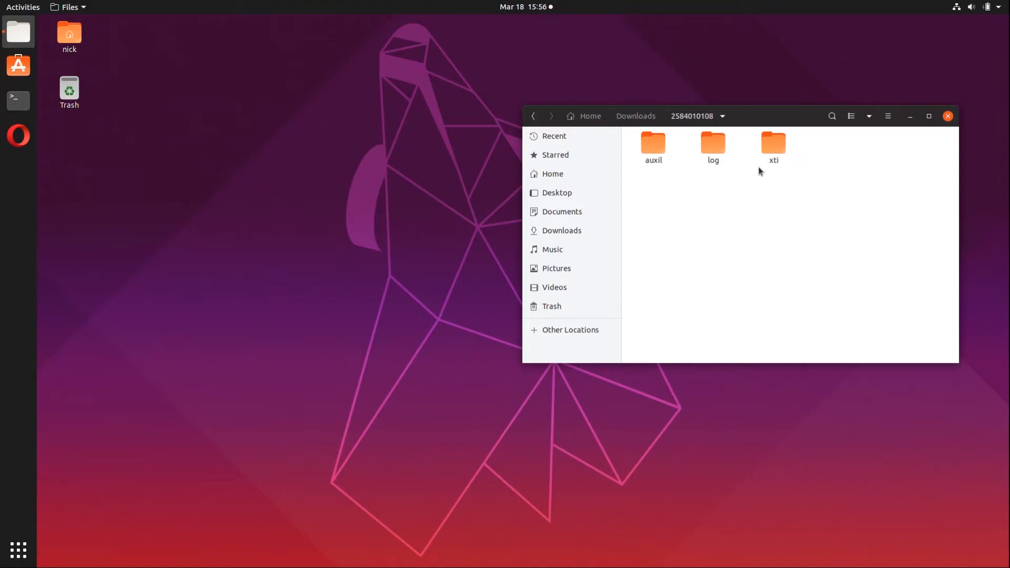
double_click(772, 143)
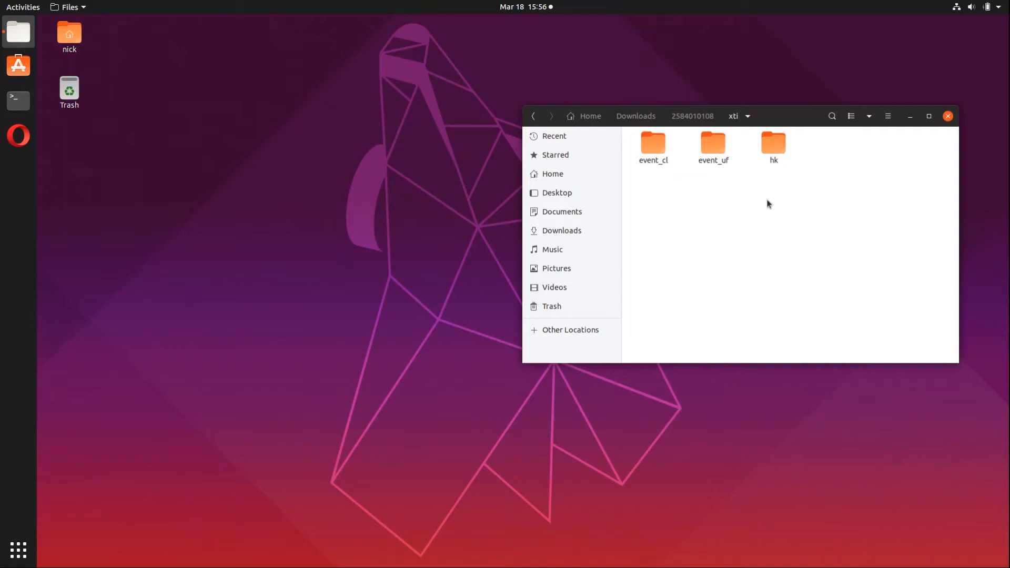
mouse_move(728, 435)
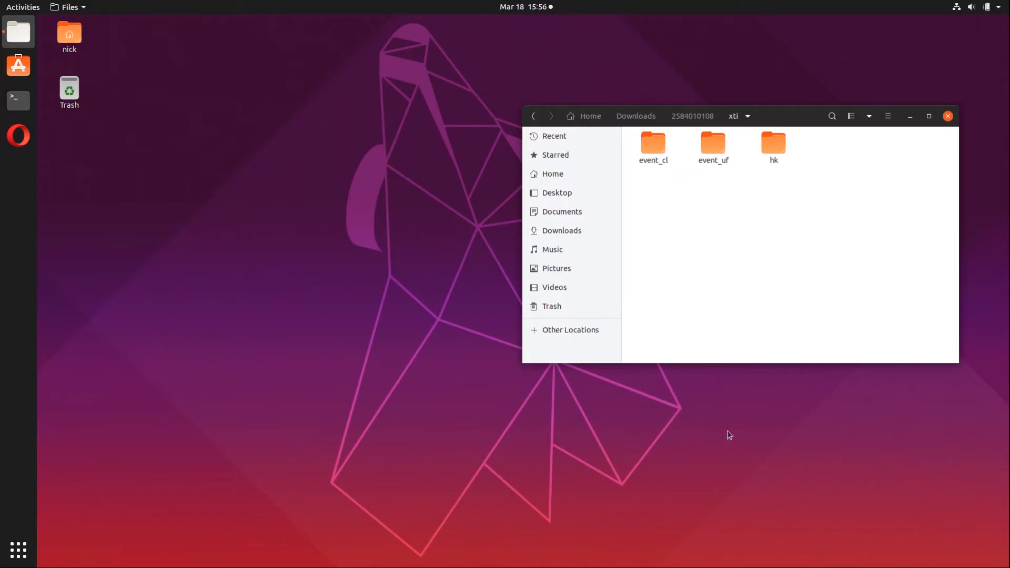
double_click(652, 141)
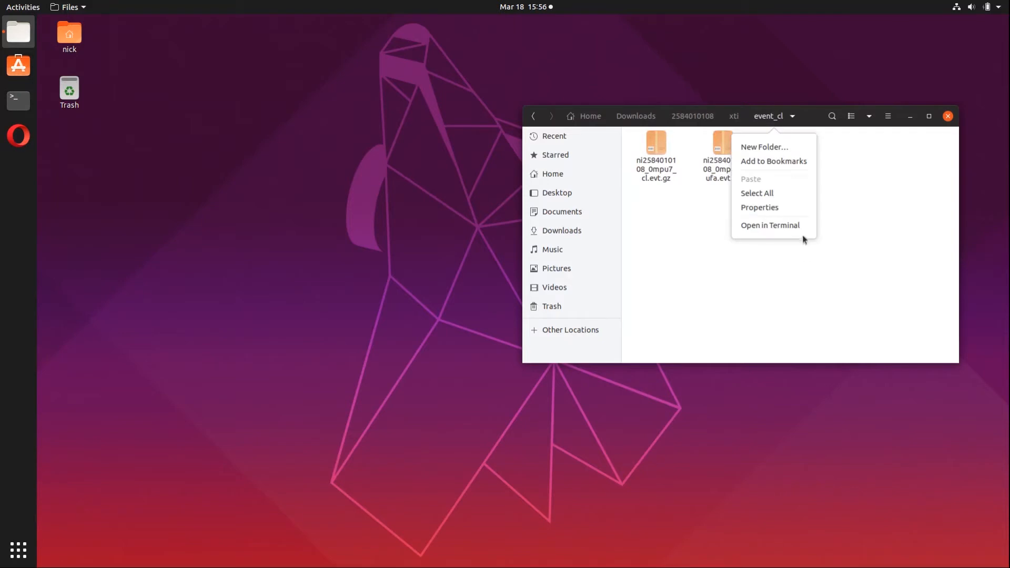
Open a maximized terminal in event_cl and run heainit.
left_click(770, 225)
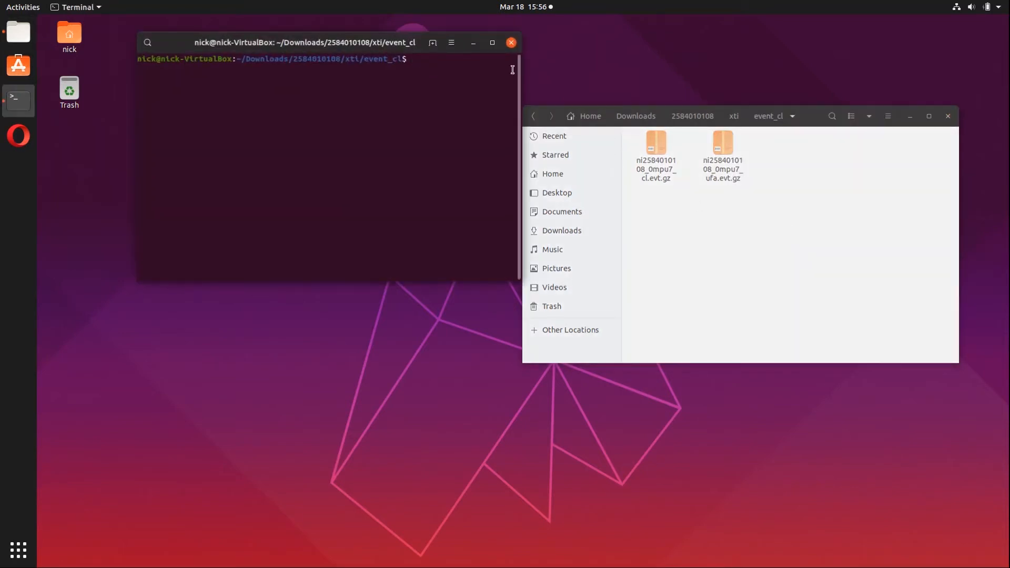
left_click(491, 43)
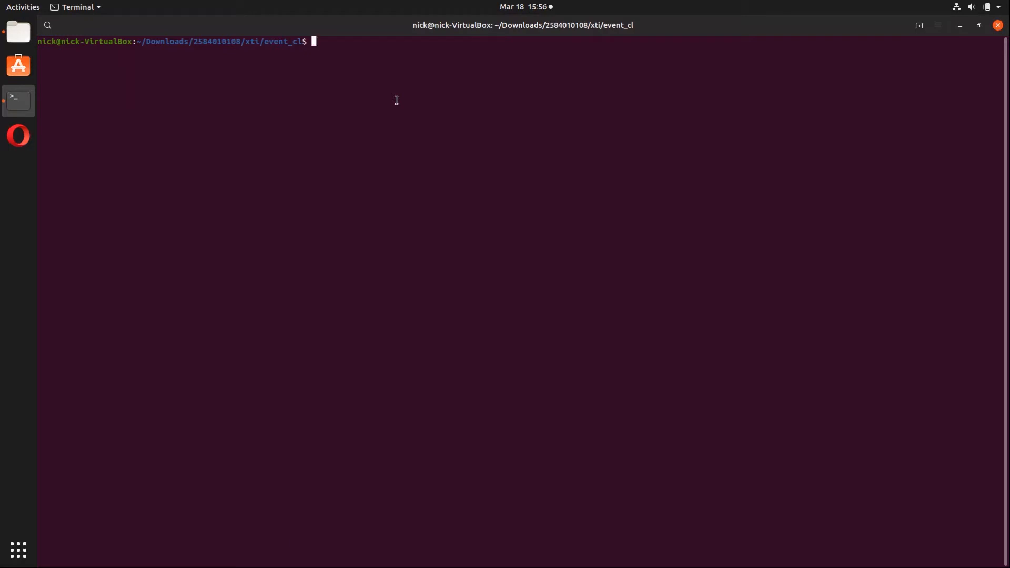
type("hein")
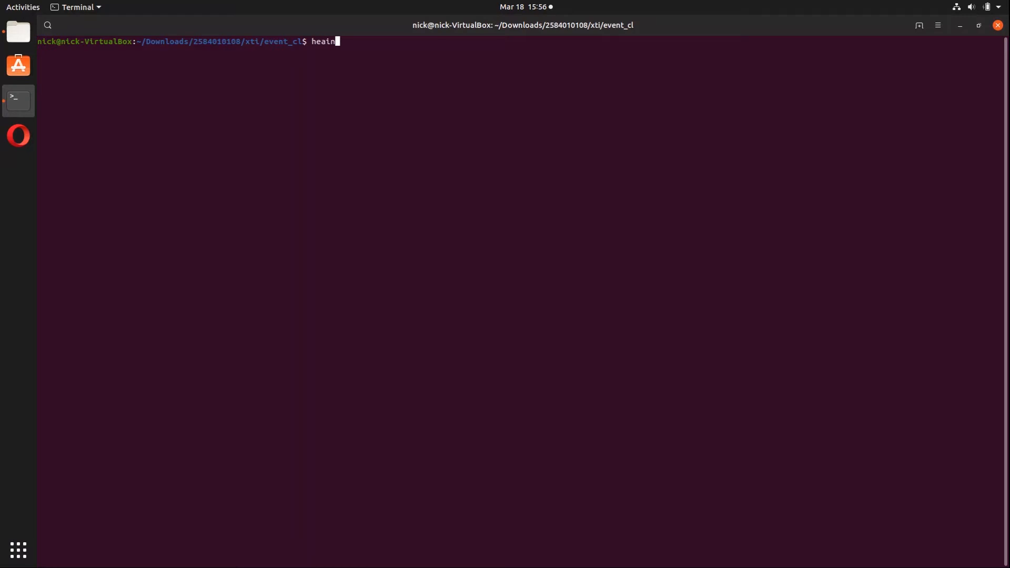
key("Return")
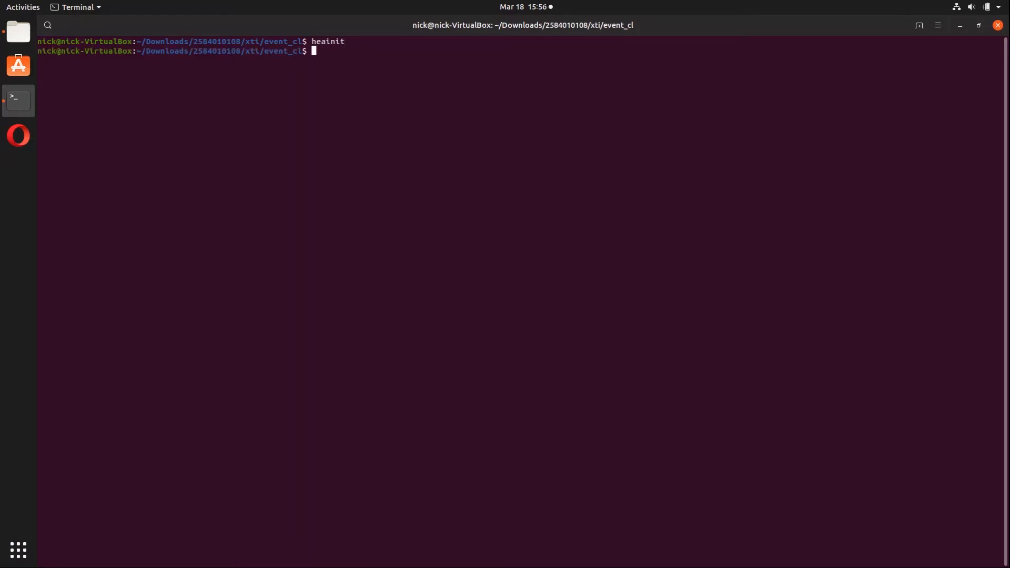
Start typing the nicerl2 command with indir=/ at the prompt.
type("nicerl2")
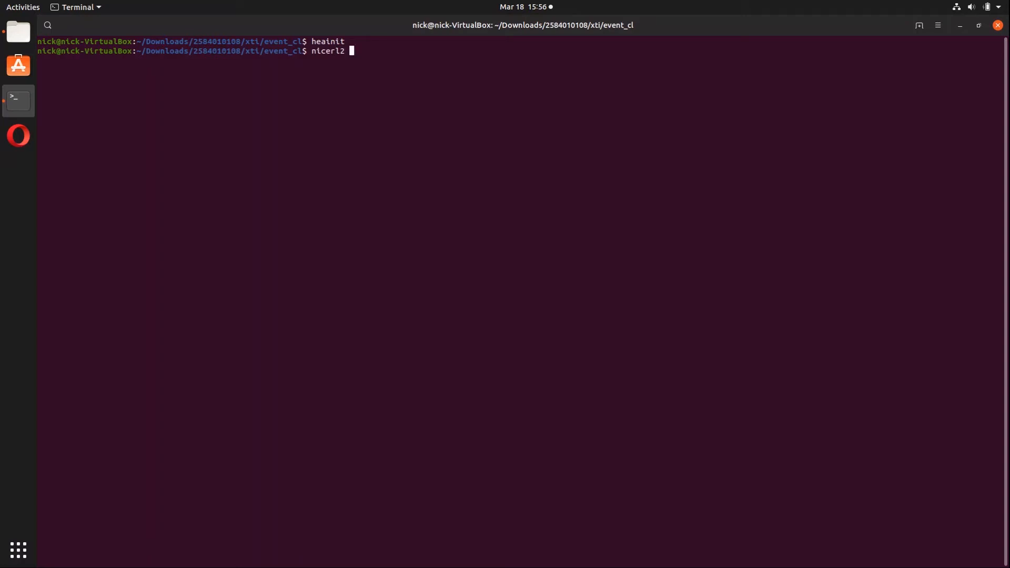
type("indir=")
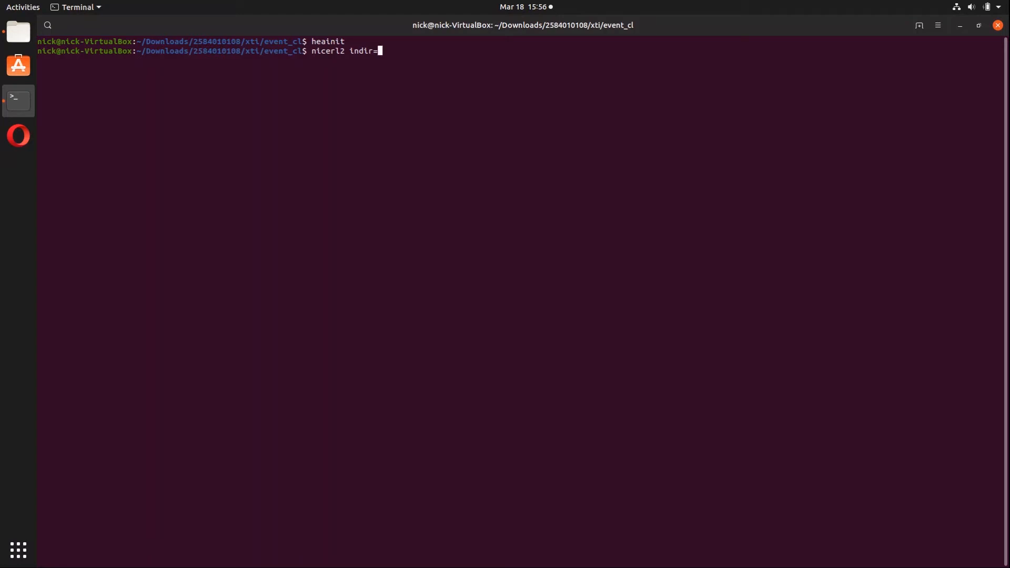
type("/")
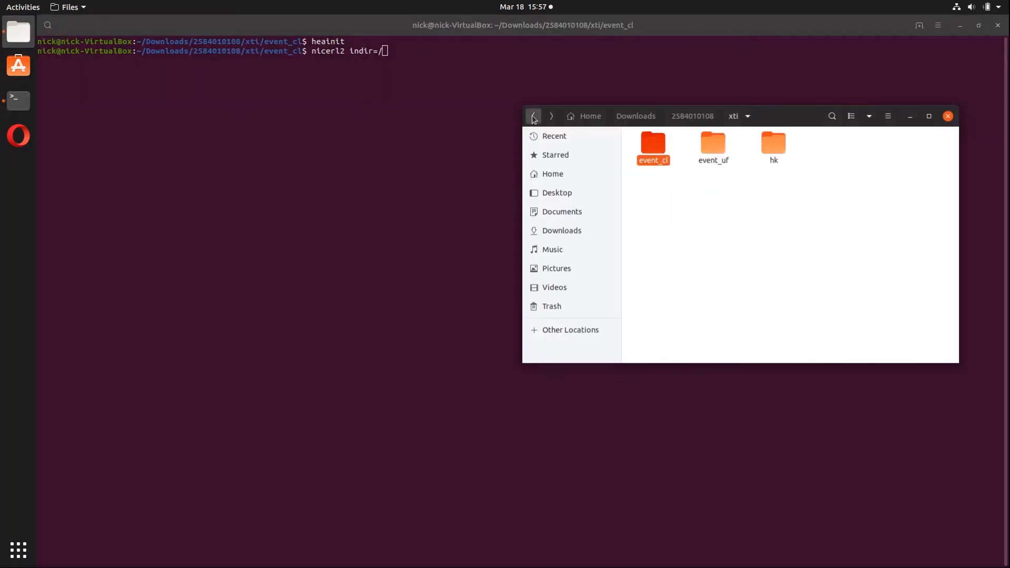
left_click(534, 116)
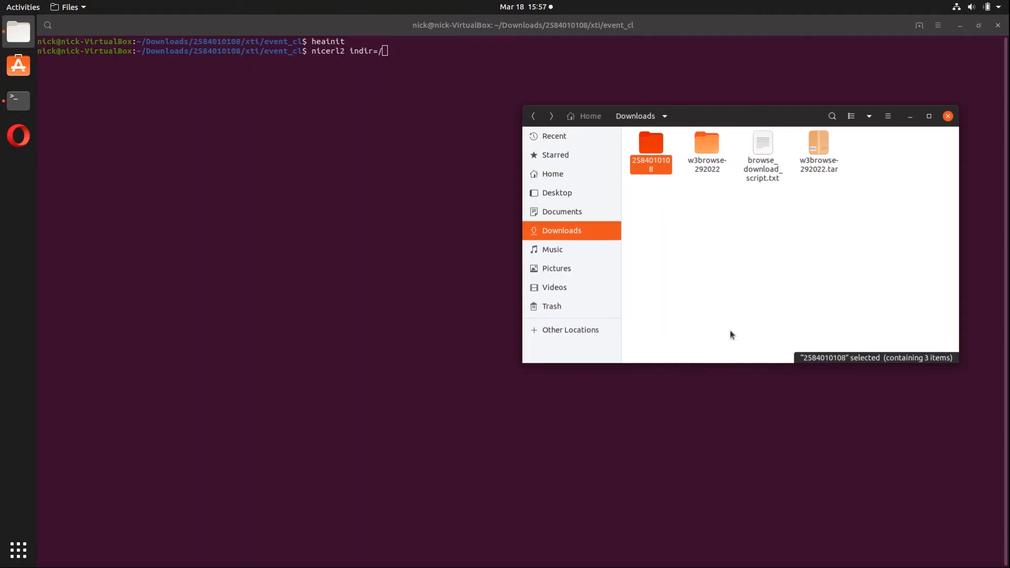
mouse_move(740, 350)
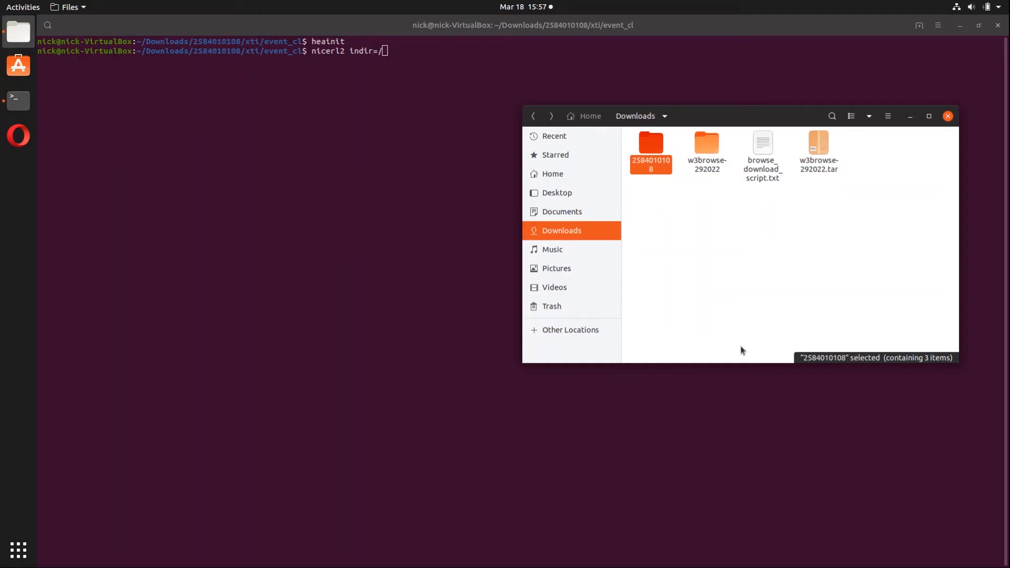
mouse_move(641, 190)
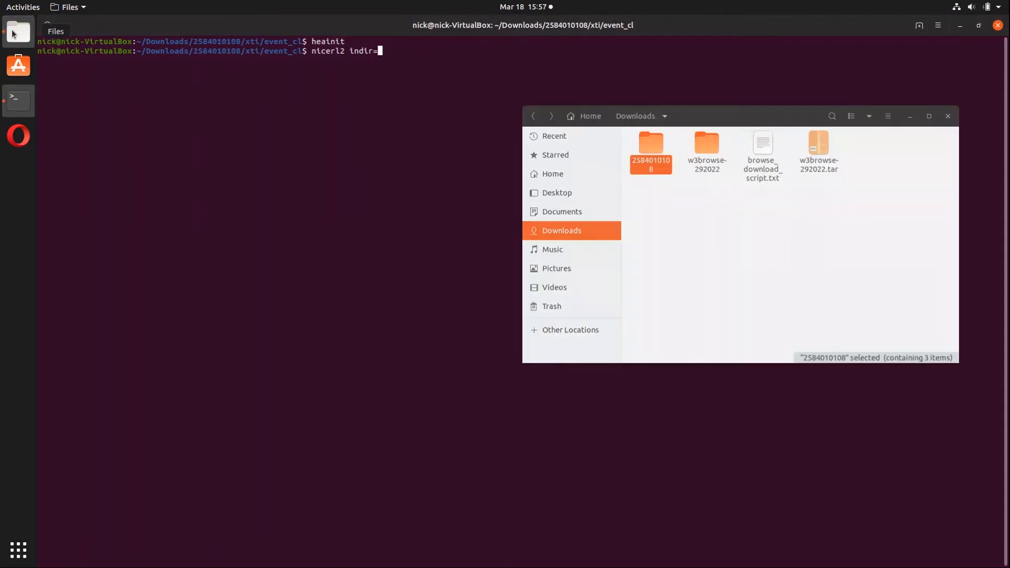
left_click_drag(651, 152, 433, 174)
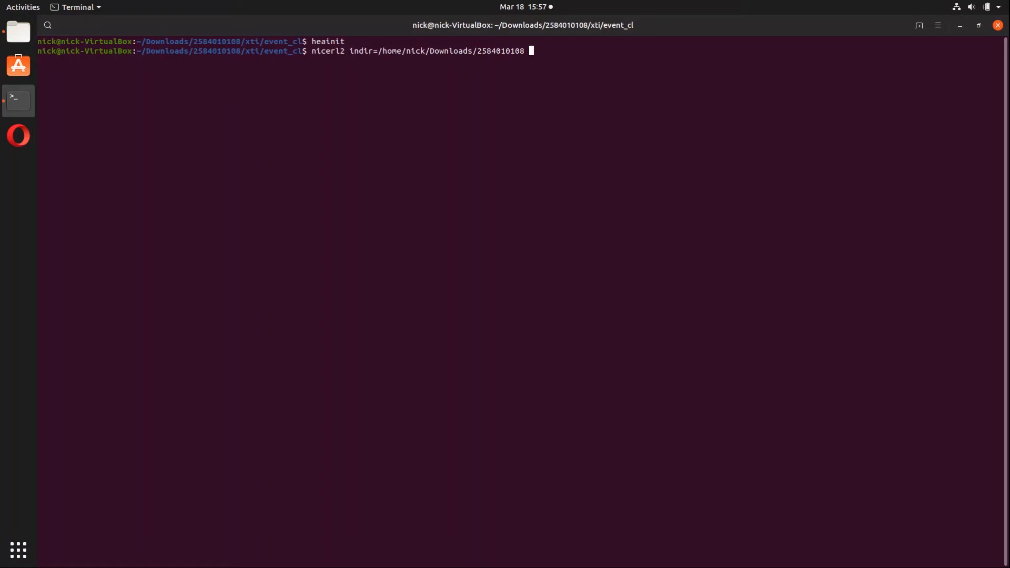
type("clobber=y")
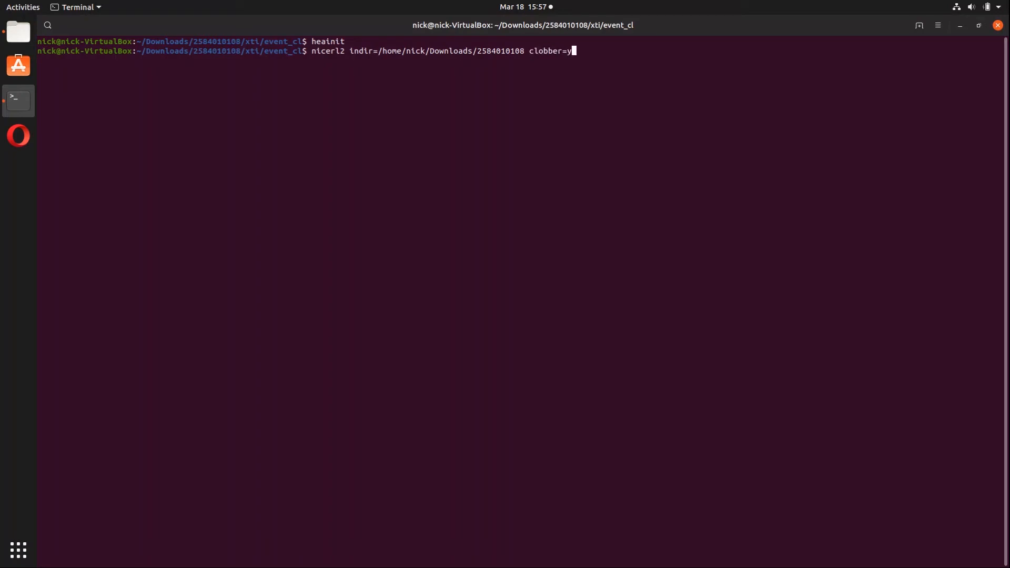
type("es")
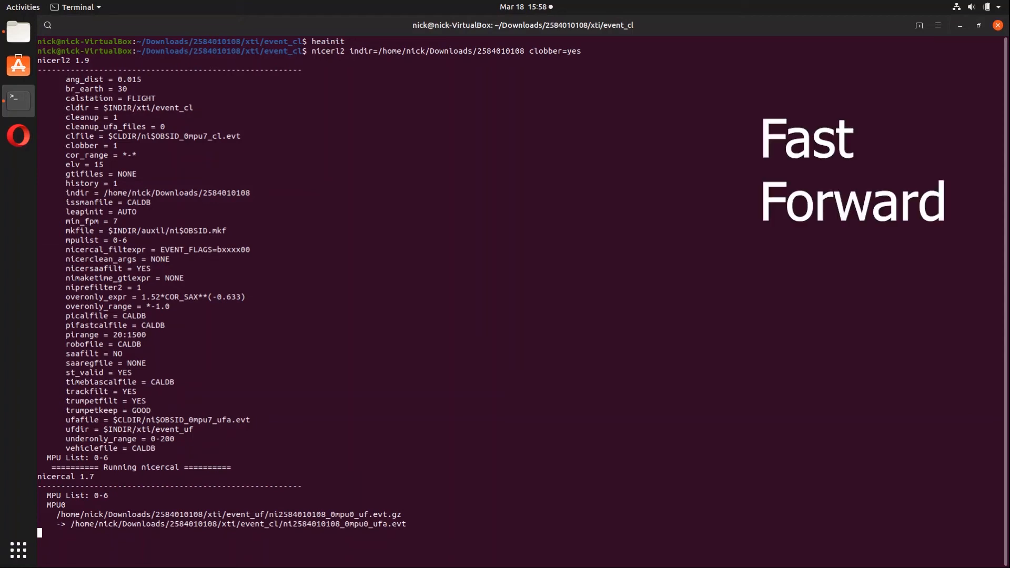
Scroll through the nicercal and niprefilter2 output as nicerl2 runs.
scroll("down", 3)
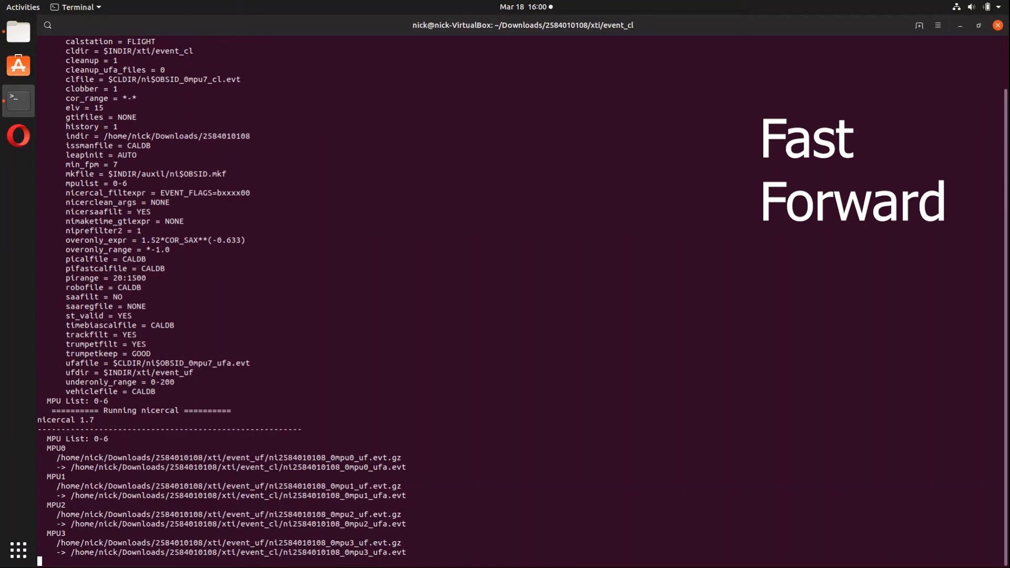
scroll("down", 3)
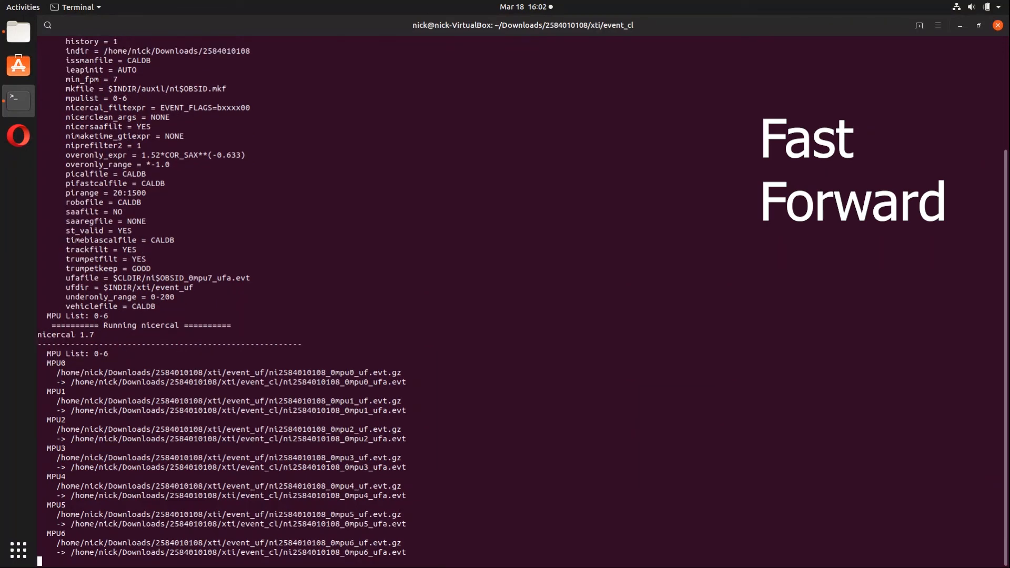
scroll("down", 3)
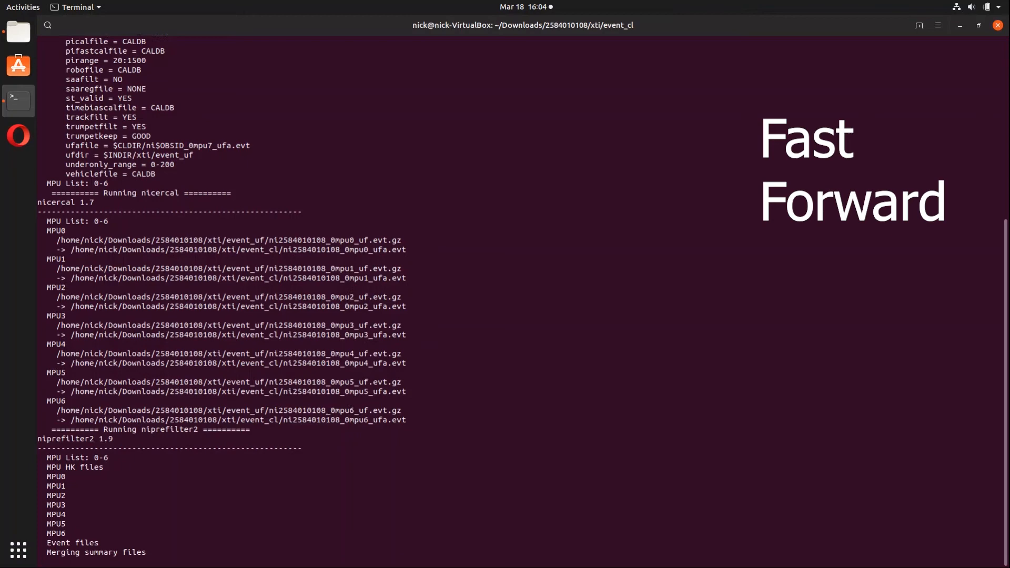
scroll("down", 3)
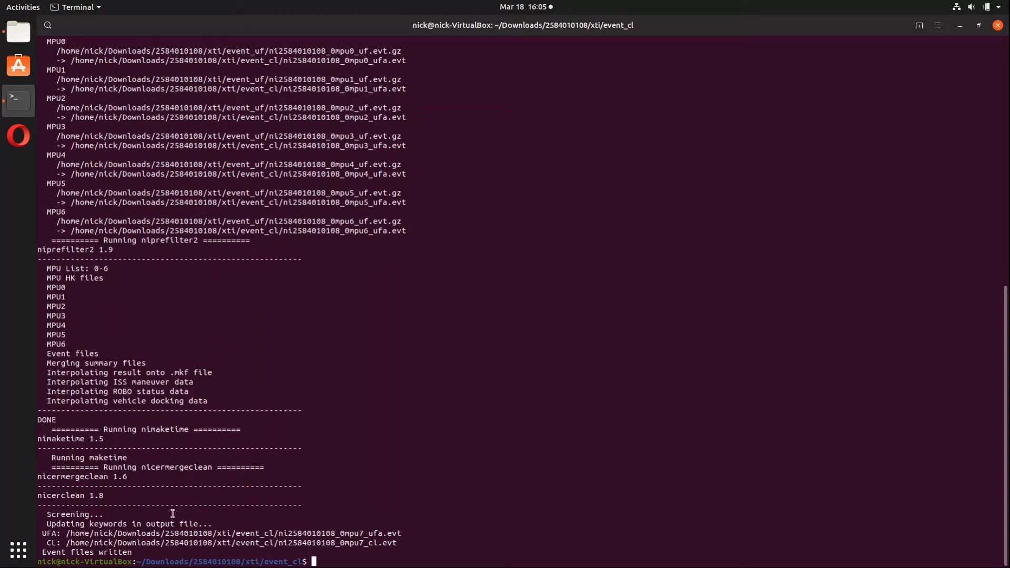
mouse_move(380, 534)
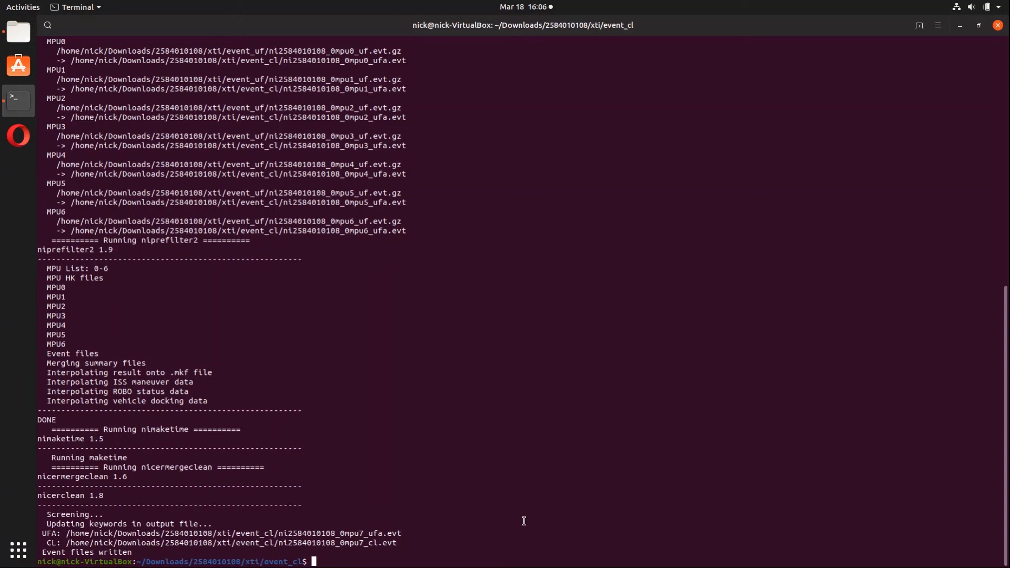
Type ls to list the event_cl folder's files.
type("ls")
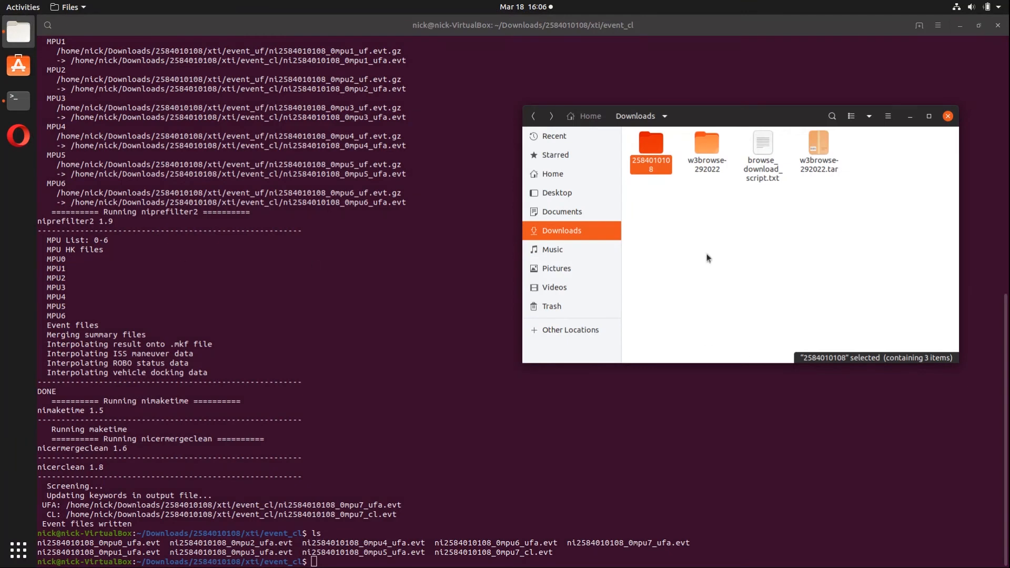
double_click(651, 143)
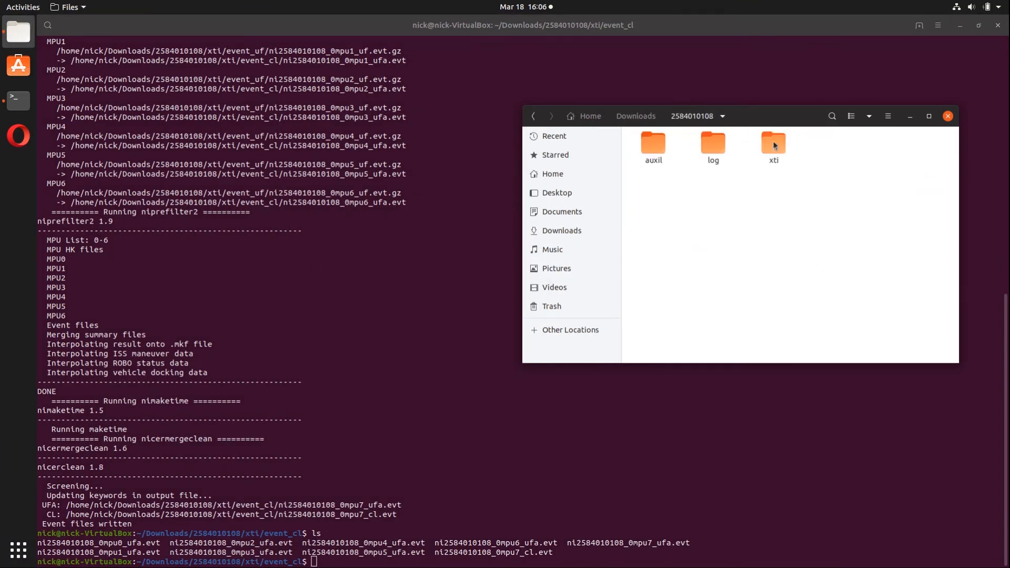
double_click(772, 143)
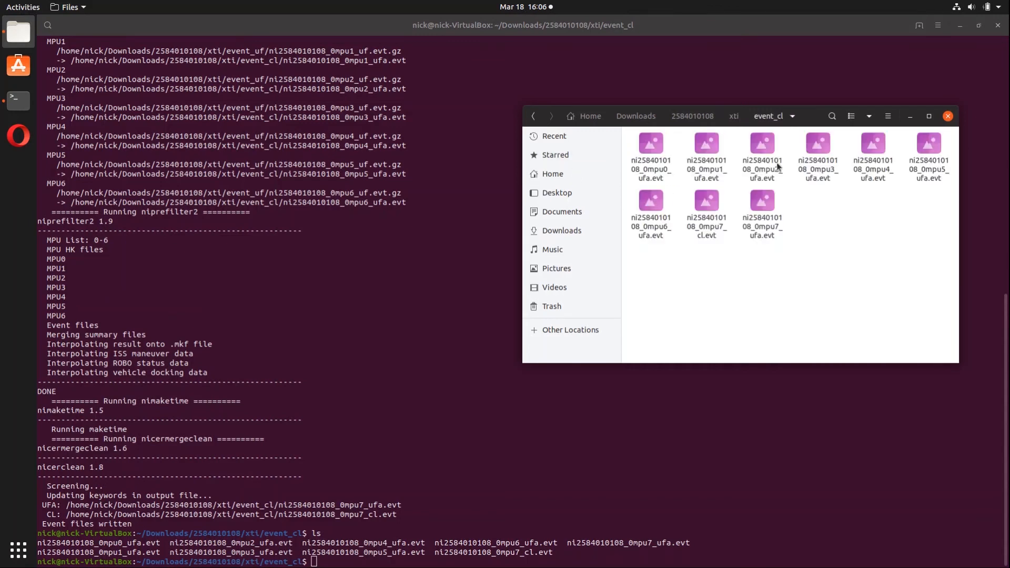
mouse_move(735, 226)
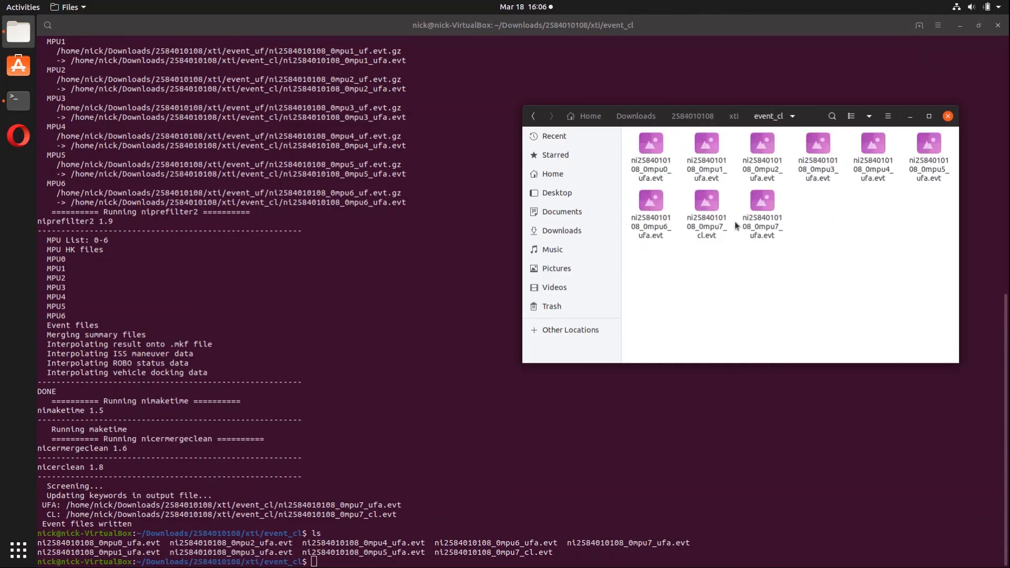
left_click(706, 213)
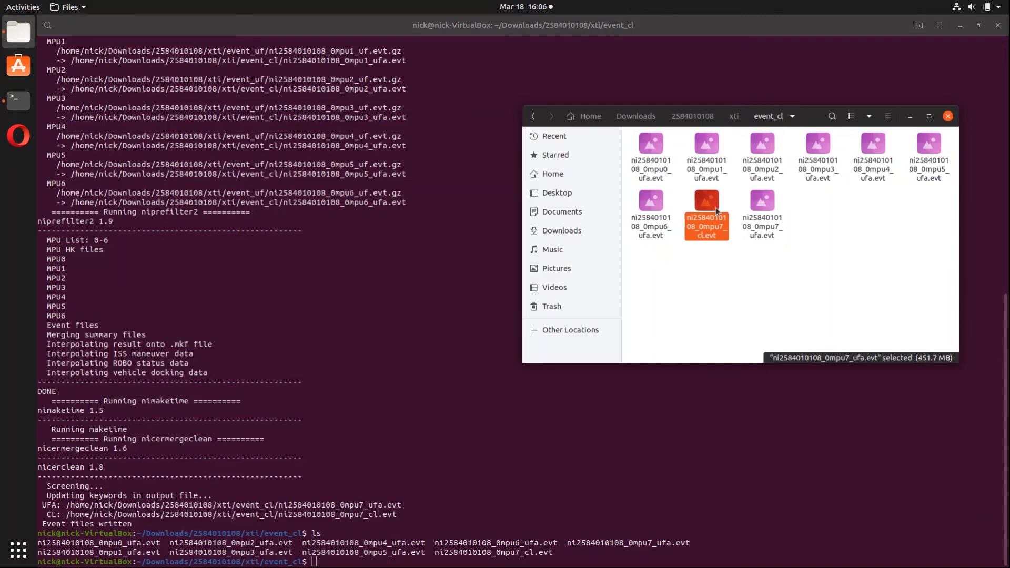
left_click(761, 214)
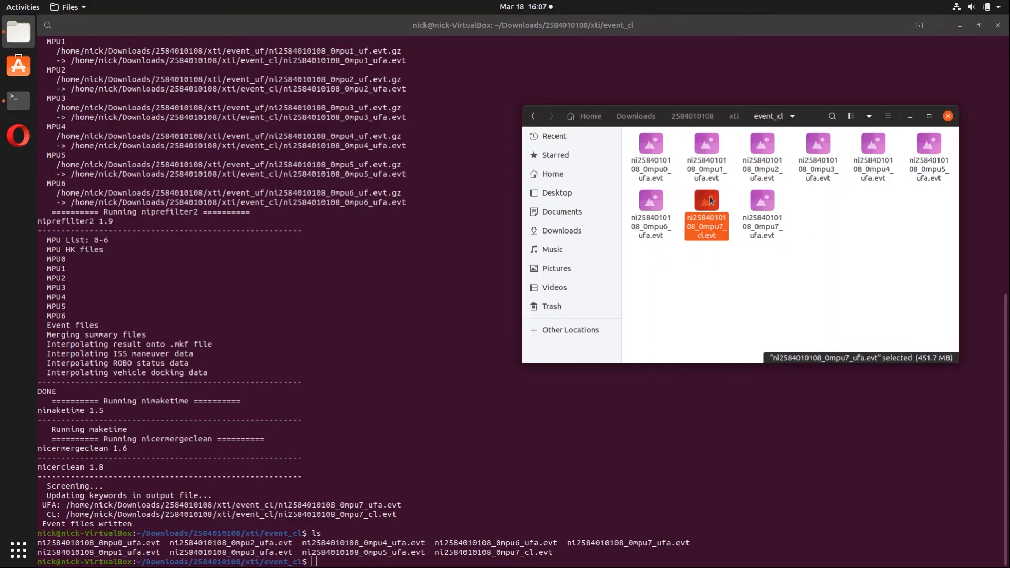
left_click(706, 213)
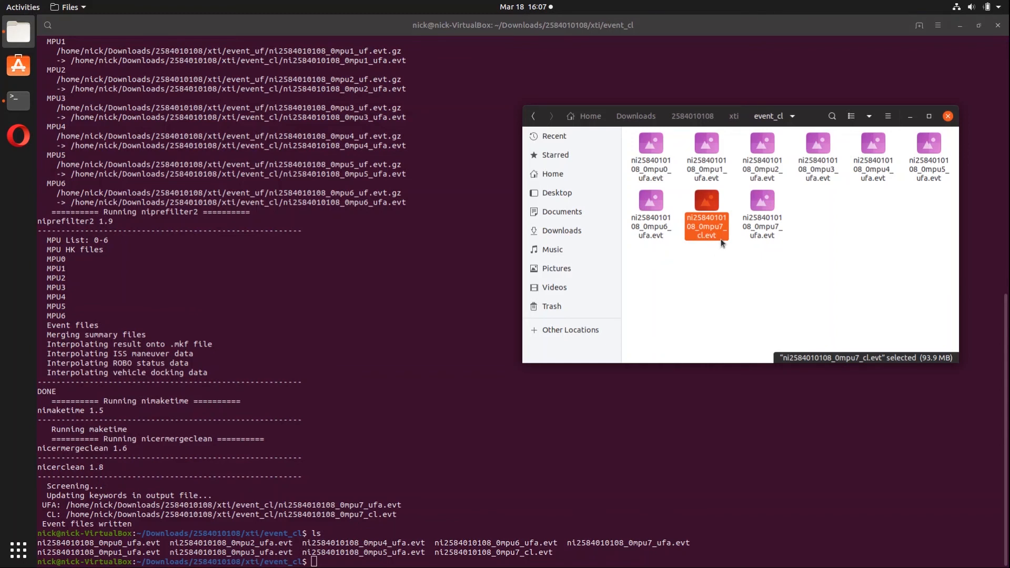